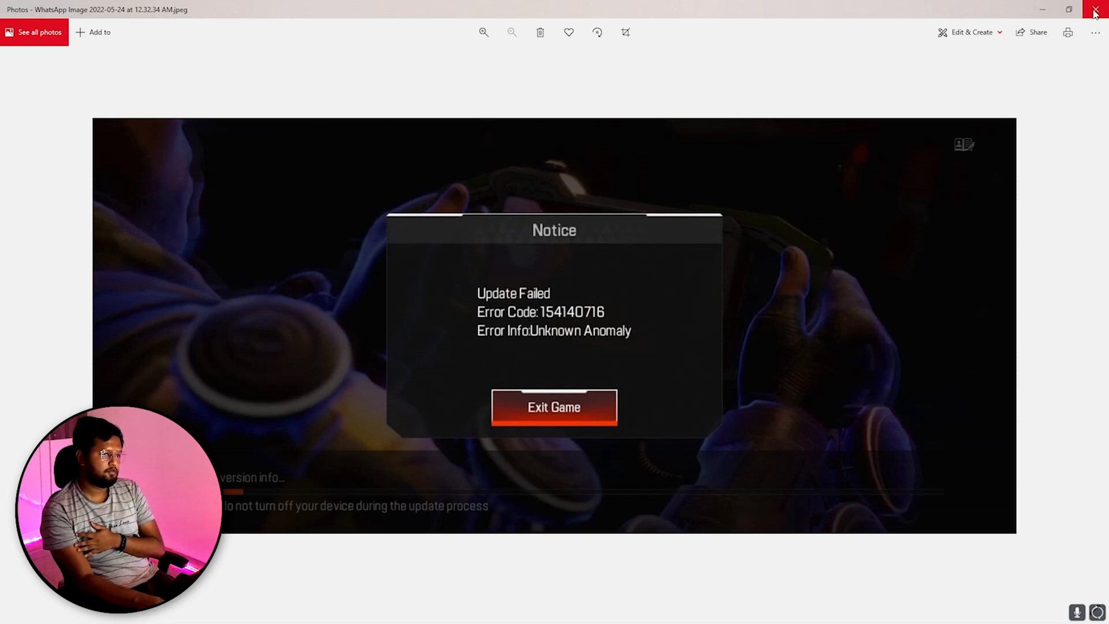
Close the 'Update Failed' screenshot in Photos and bring up Chrome with a new tab.
left_click(1093, 9)
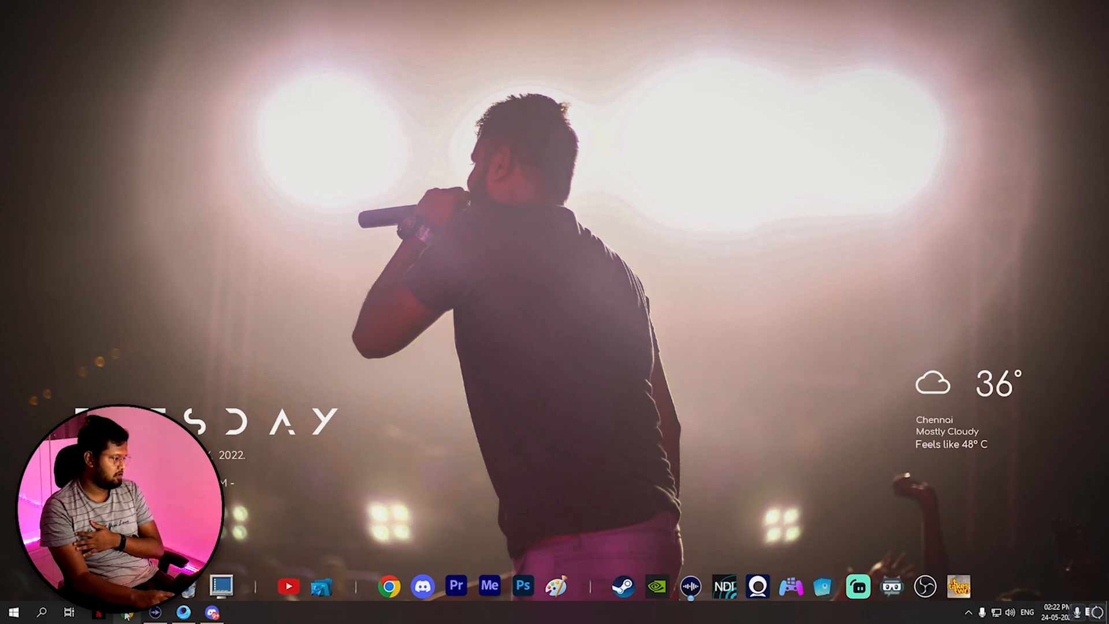
left_click(391, 594)
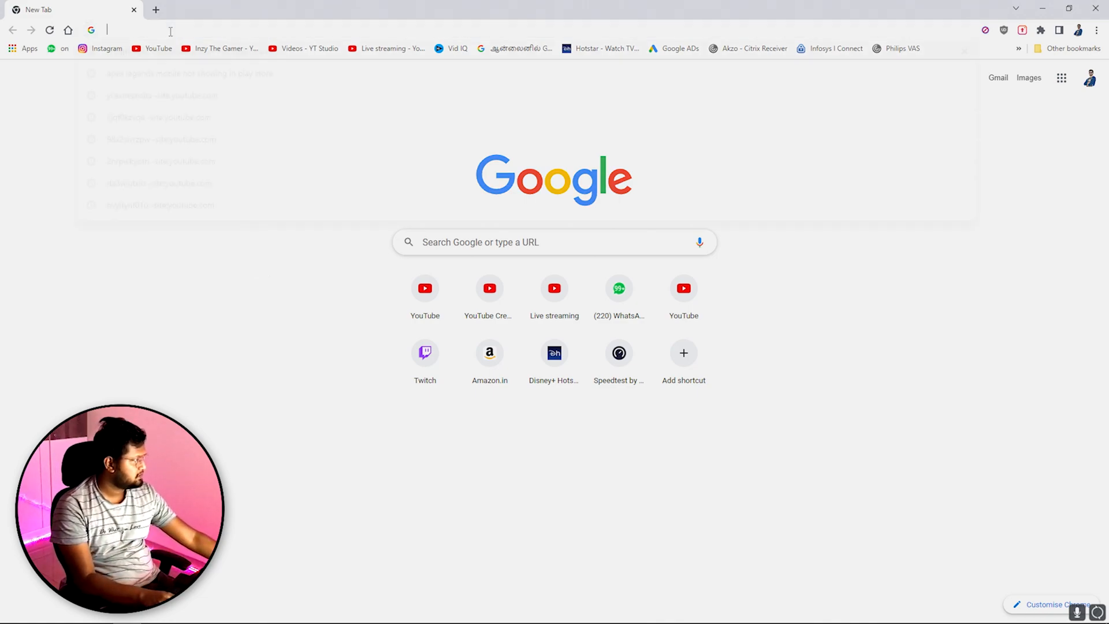
Visit turbovpn.com/download/windows, start the free download, dismiss the duplicate warning and close Chrome.
type("turbovpn.com/download/windows")
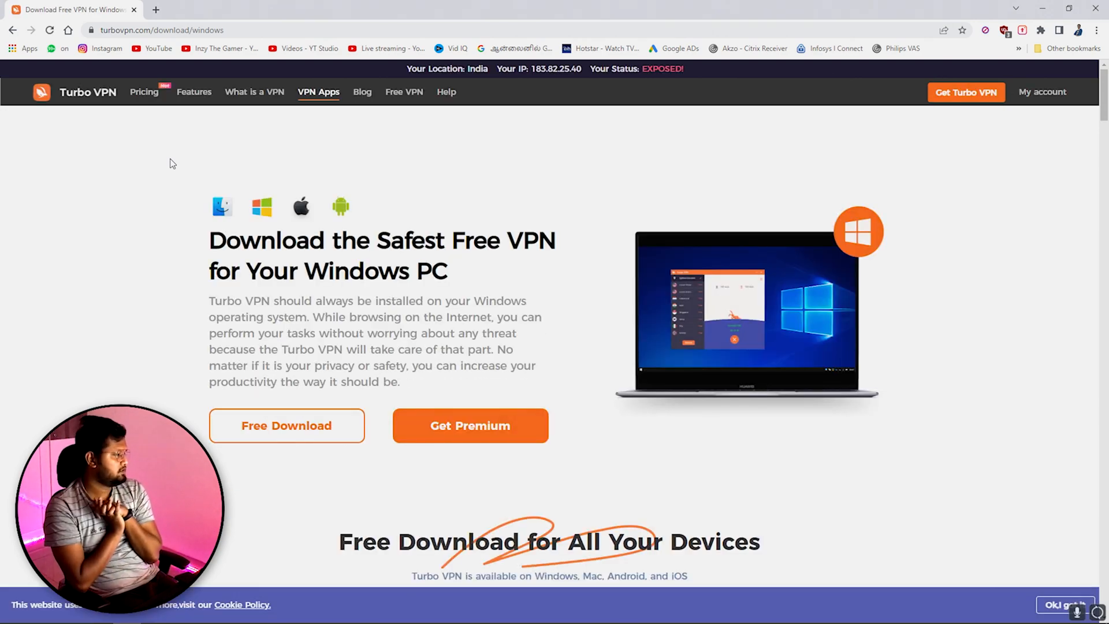
mouse_move(250, 405)
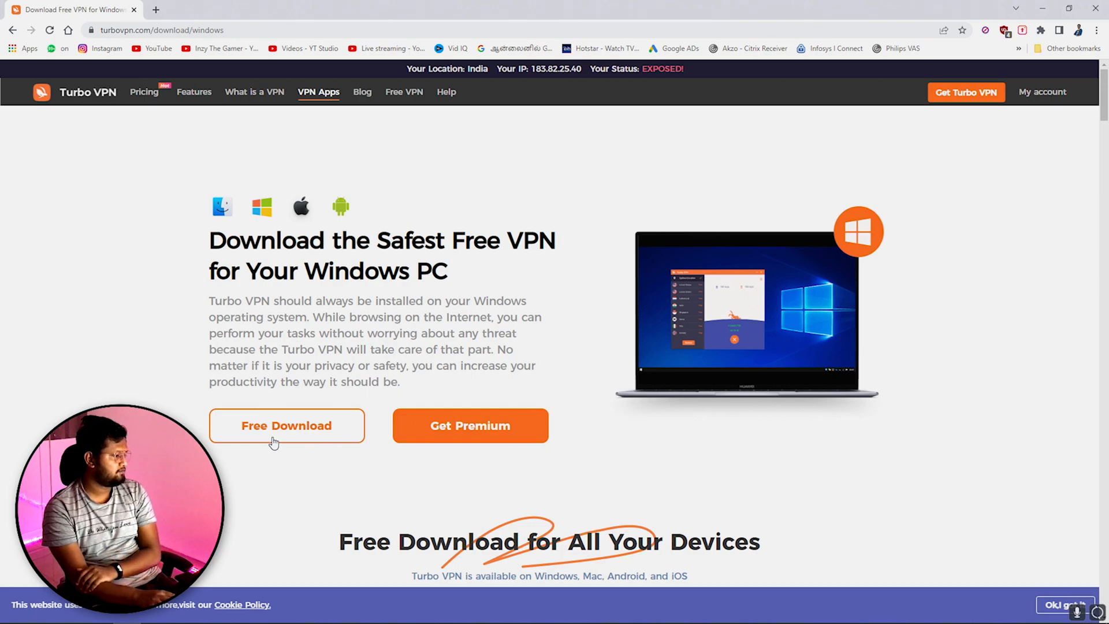
left_click(286, 425)
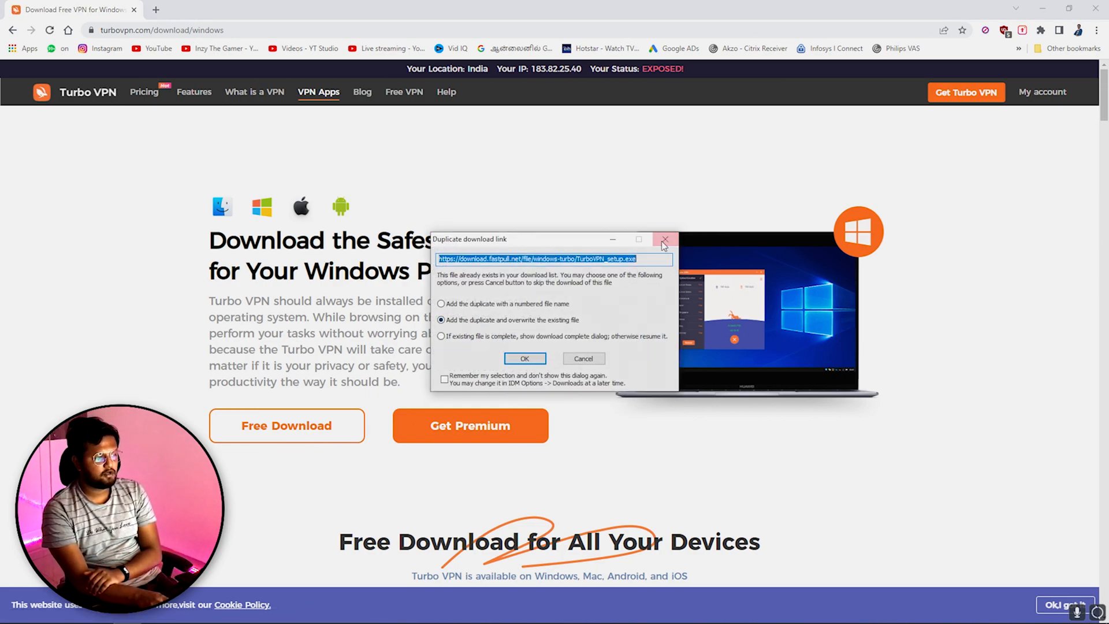
left_click(664, 239)
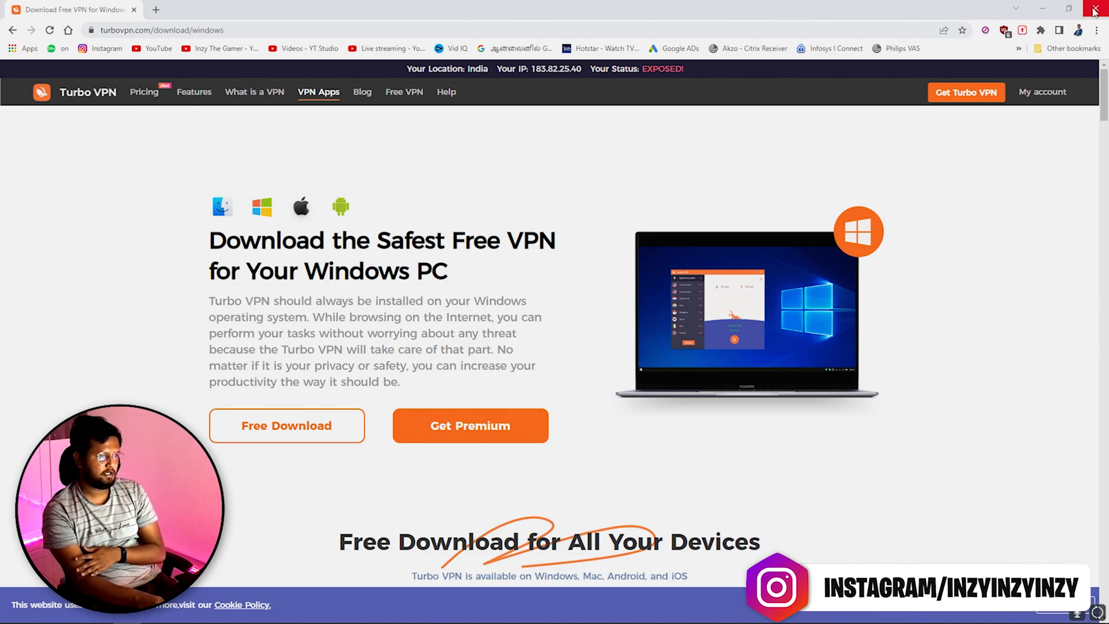
left_click(1095, 5)
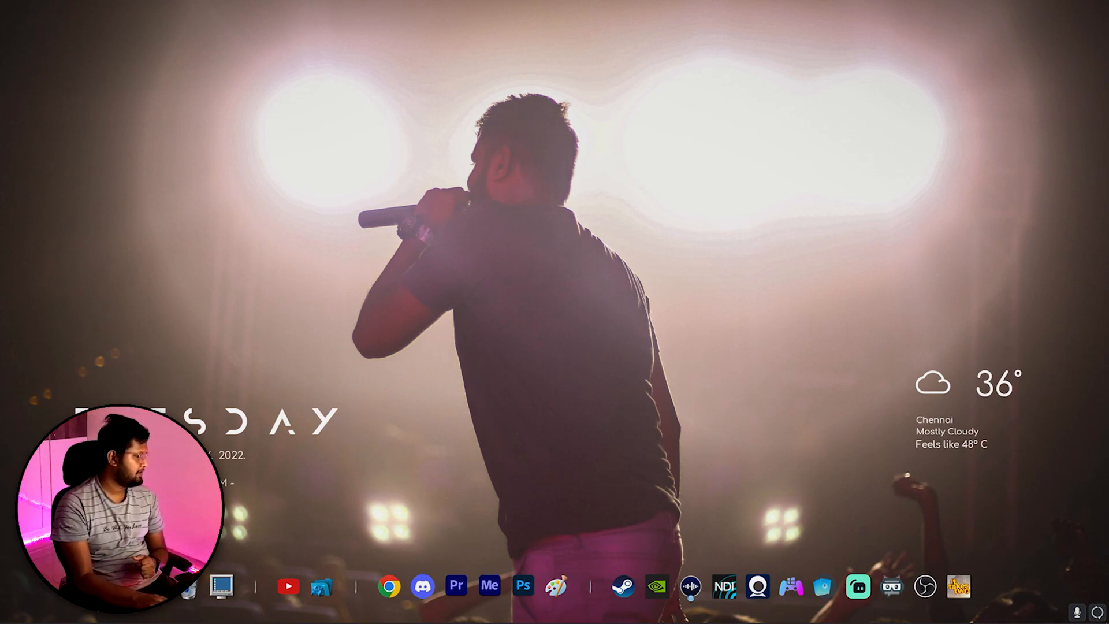
Launch Turbo VPN, connect to the free Singapore server, dismiss the discount and rating pop-ups, and minimize it.
left_click(10, 612)
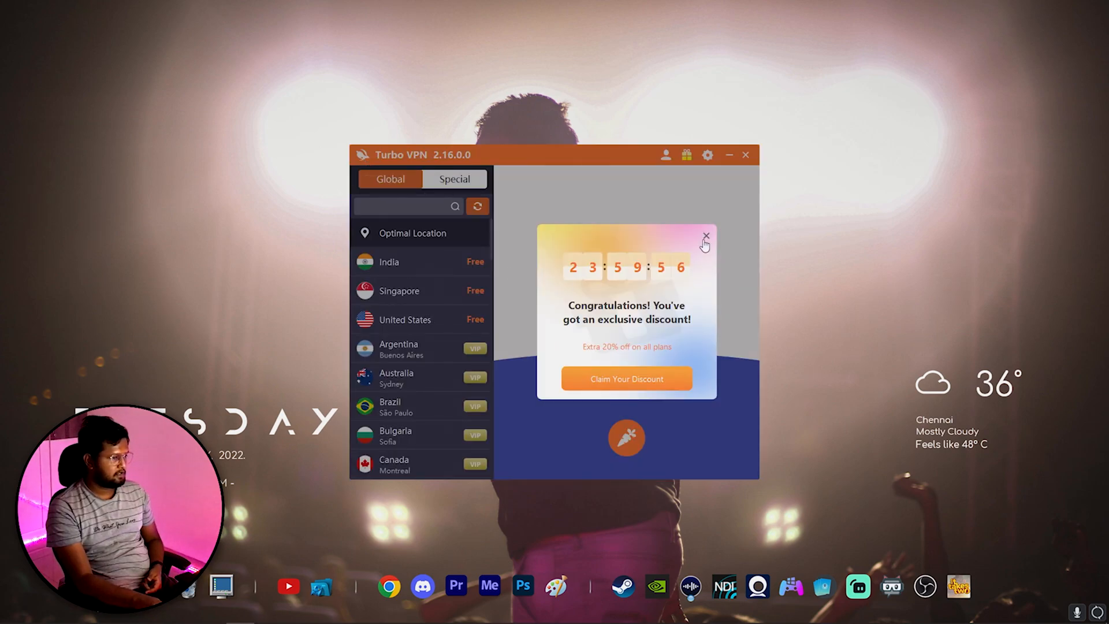
left_click(706, 234)
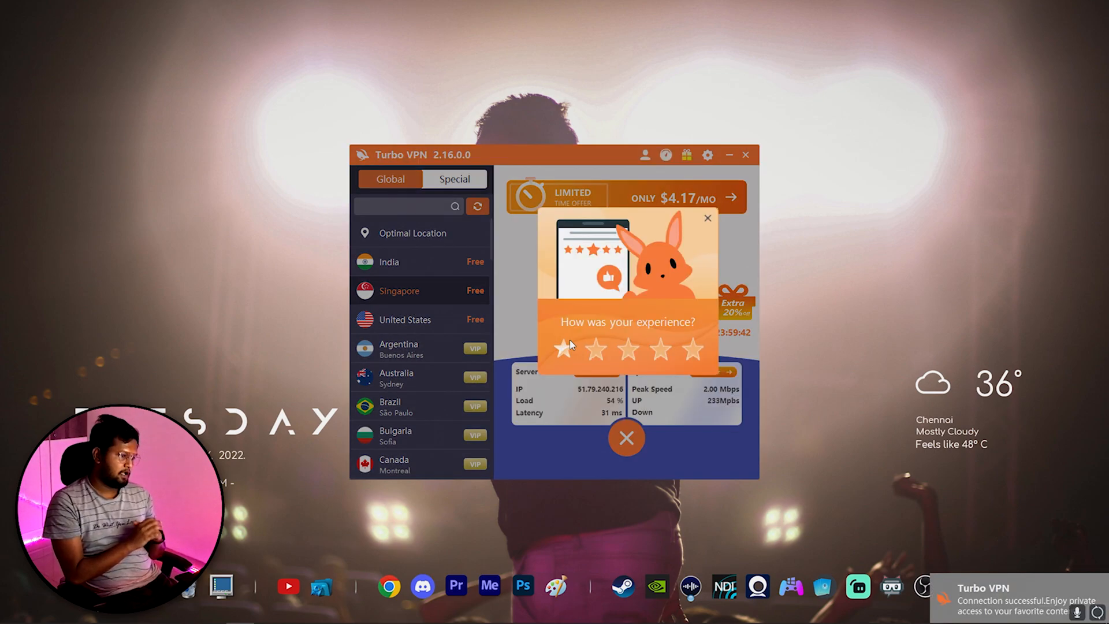
left_click(707, 217)
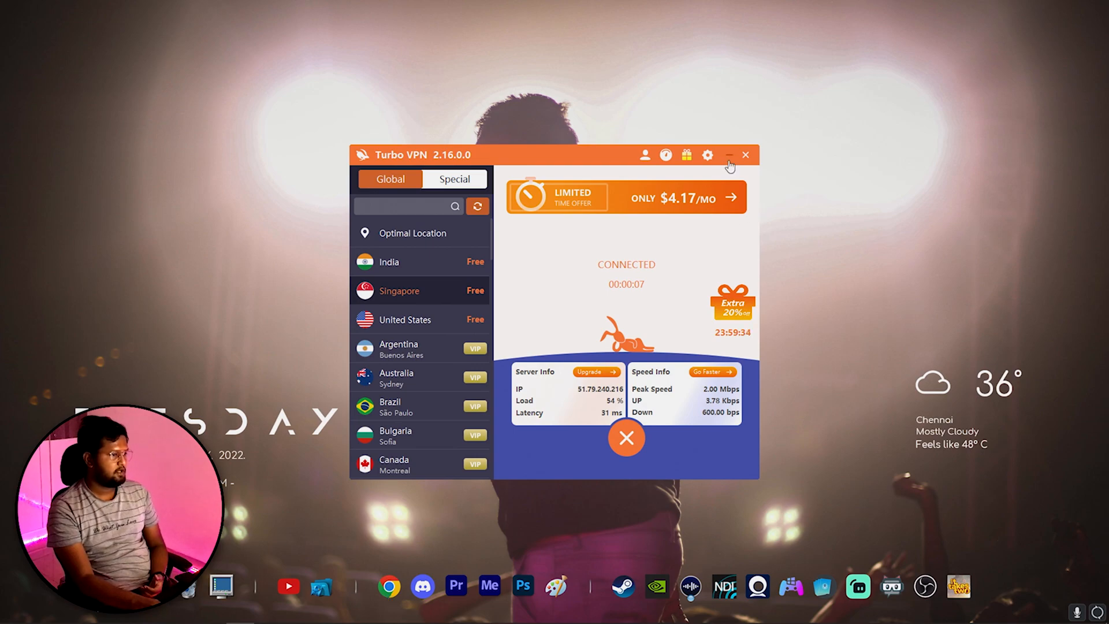
left_click(730, 155)
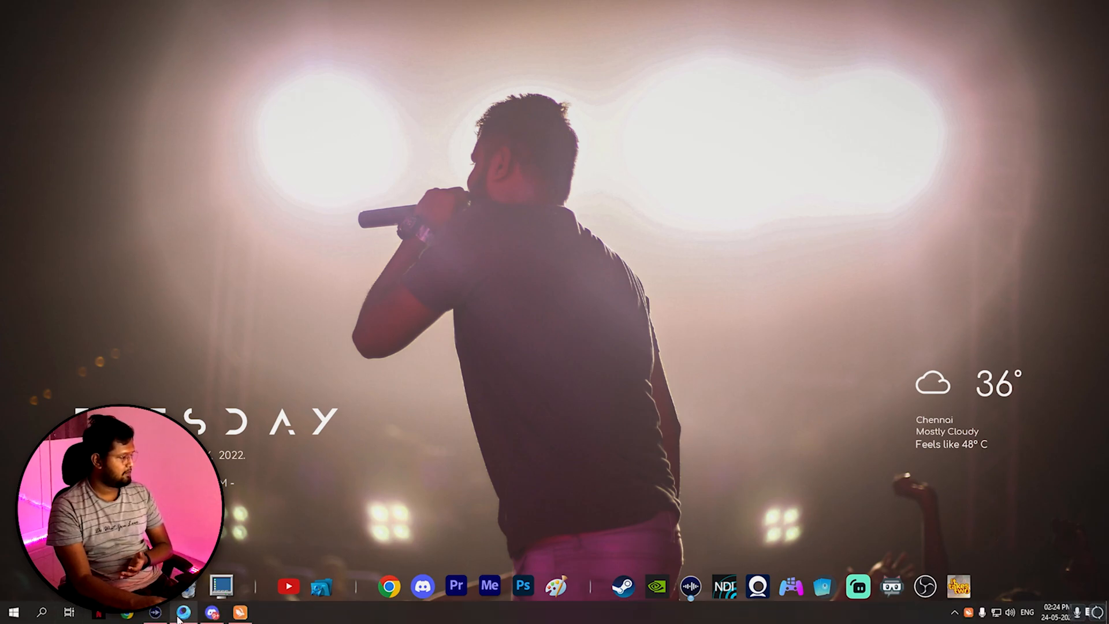
Show GameLoop's Me page scrolled to the custom installation listing Apex Legends Mobile.
left_click(183, 610)
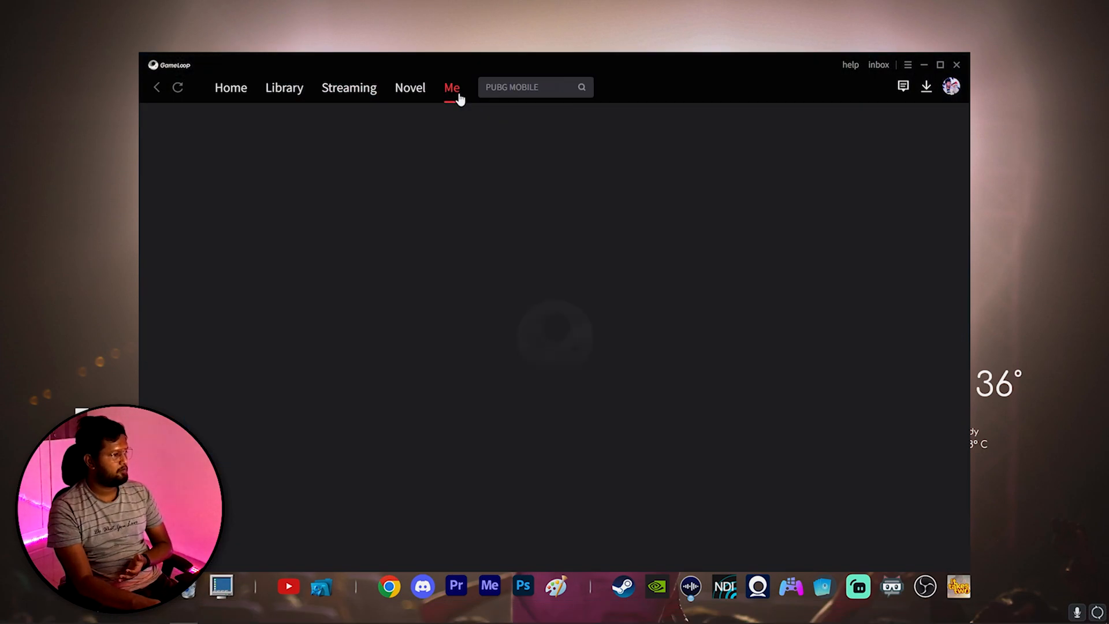
left_click(450, 87)
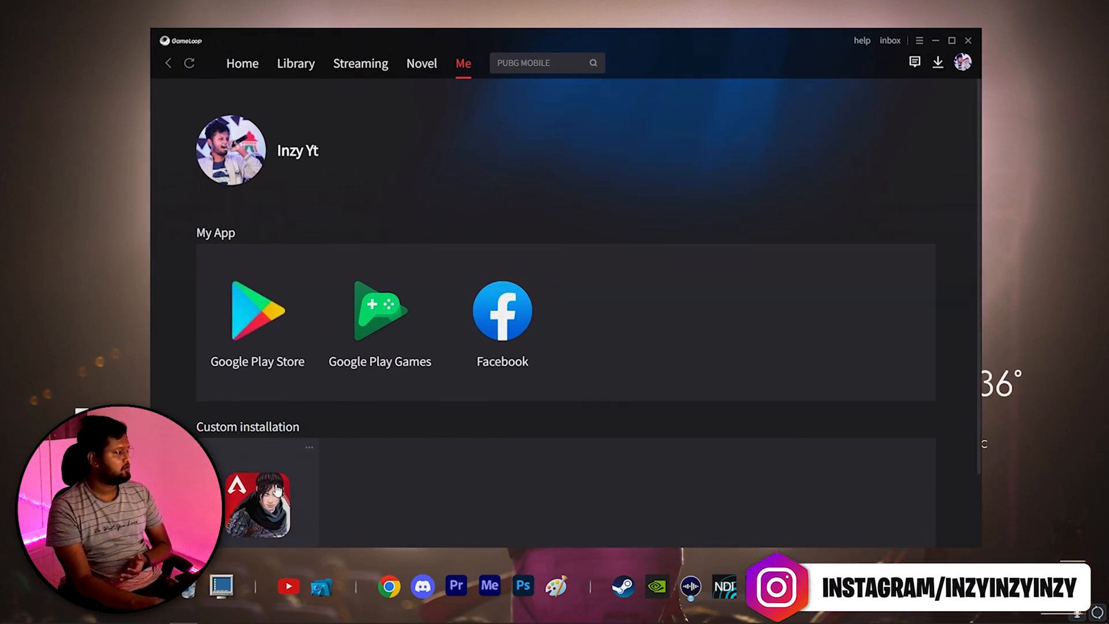
scroll("down", 3)
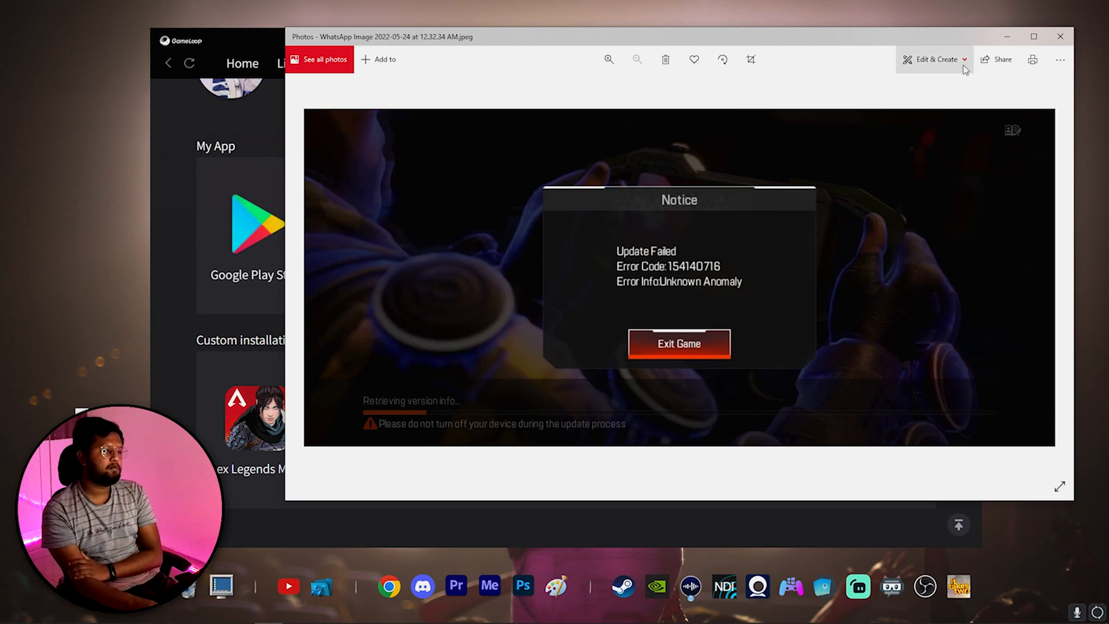
mouse_move(1007, 36)
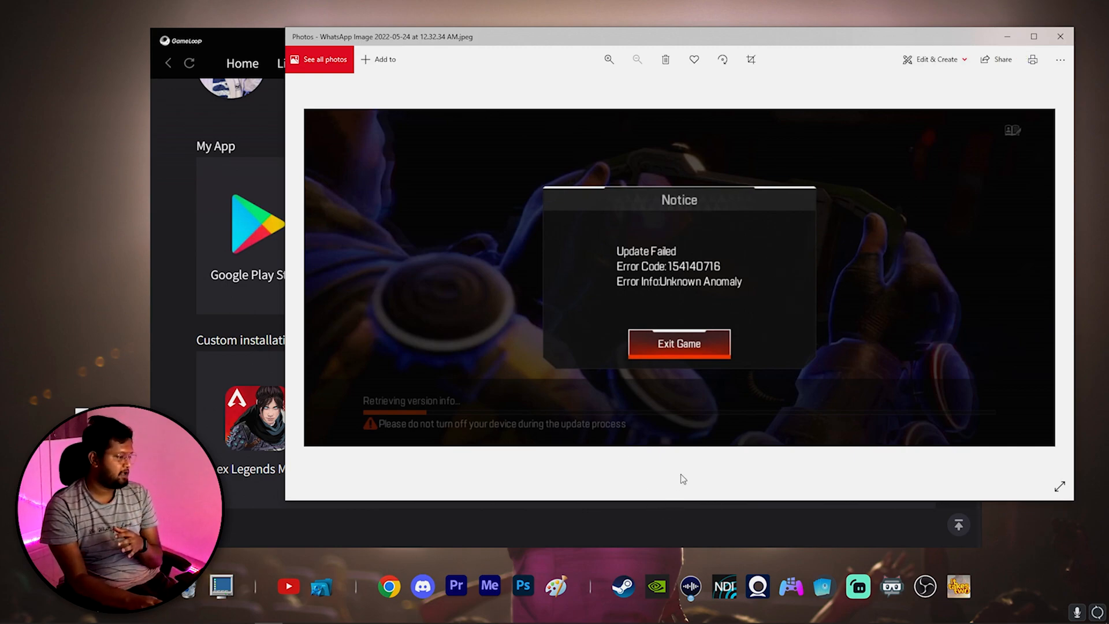
mouse_move(843, 275)
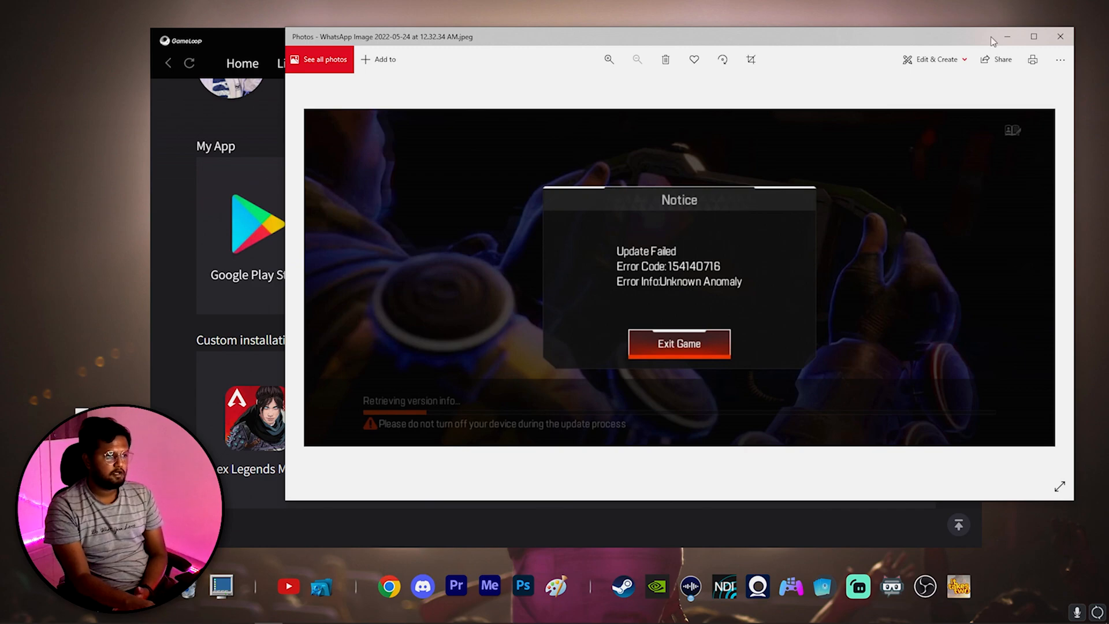
Minimize the Photos window showing the error screenshot to reveal the desktop.
left_click(1059, 36)
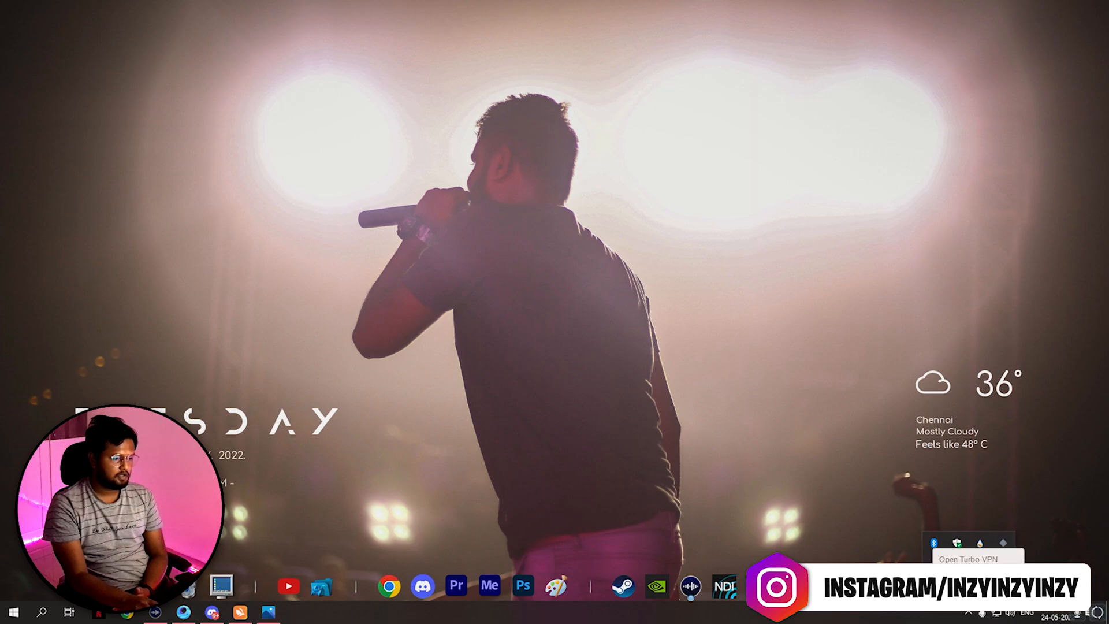
mouse_move(554, 610)
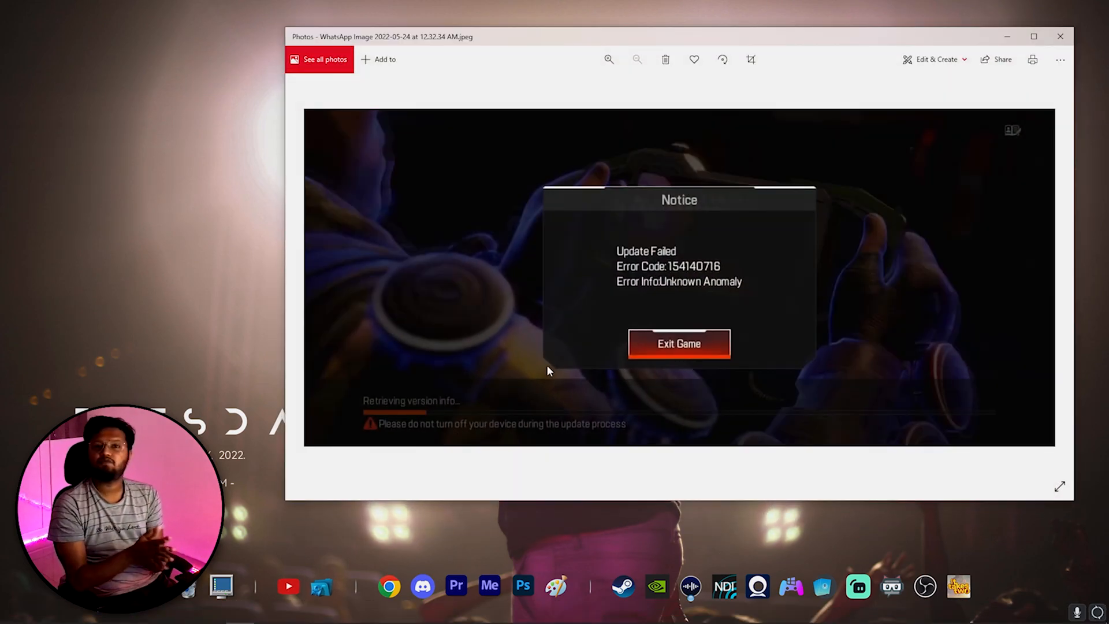
mouse_move(391, 337)
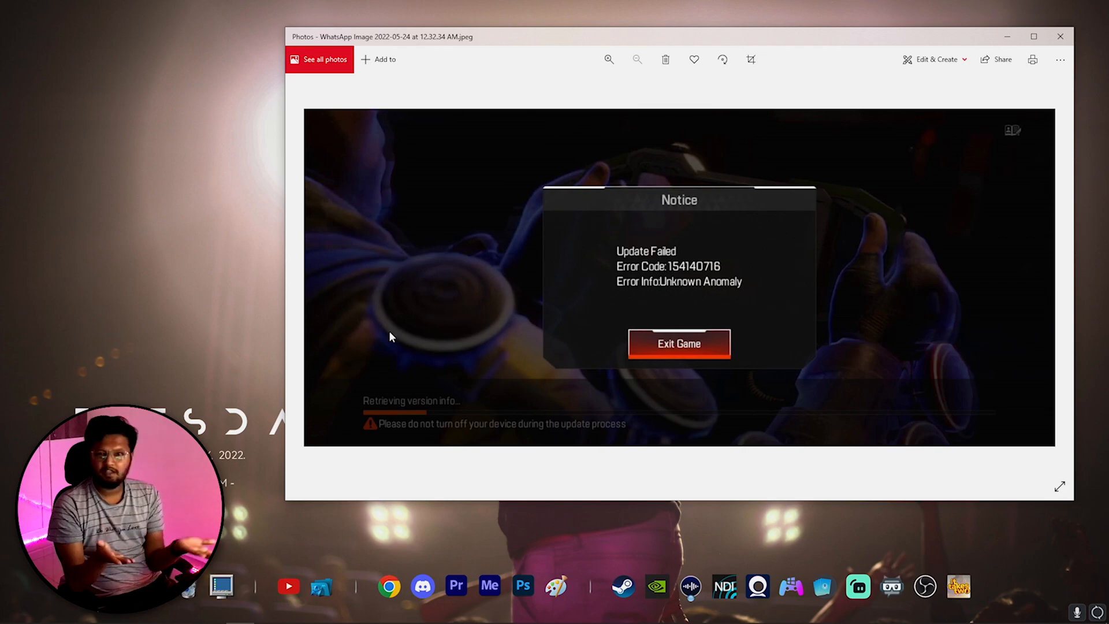